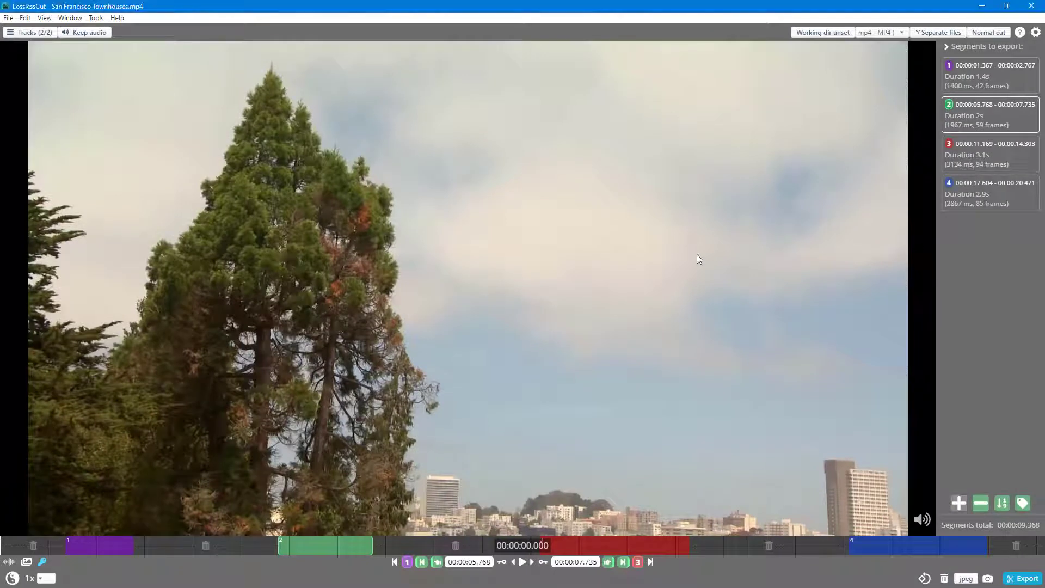
pyautogui.moveTo(863, 263)
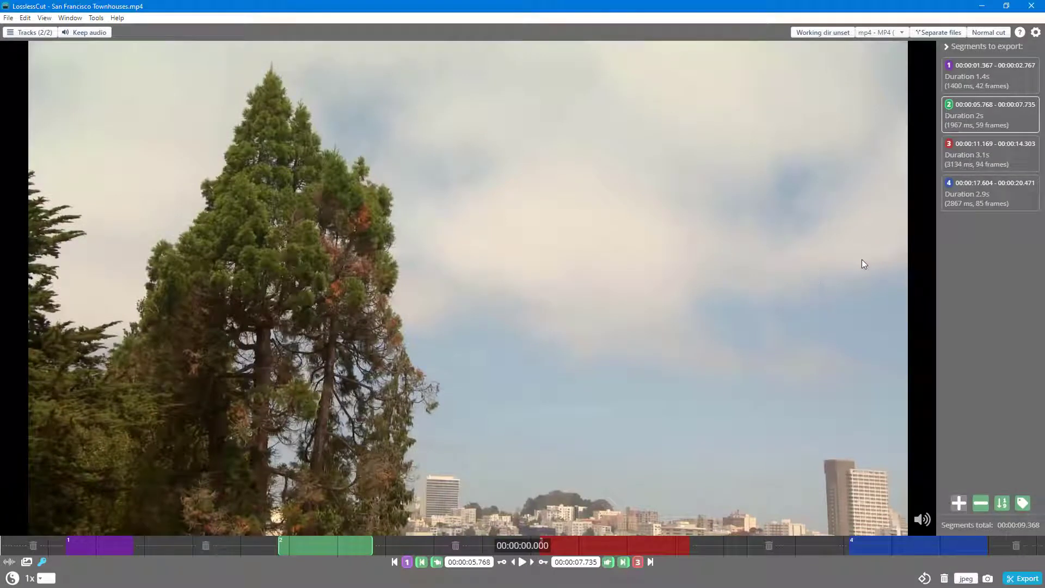
pyautogui.moveTo(673, 445)
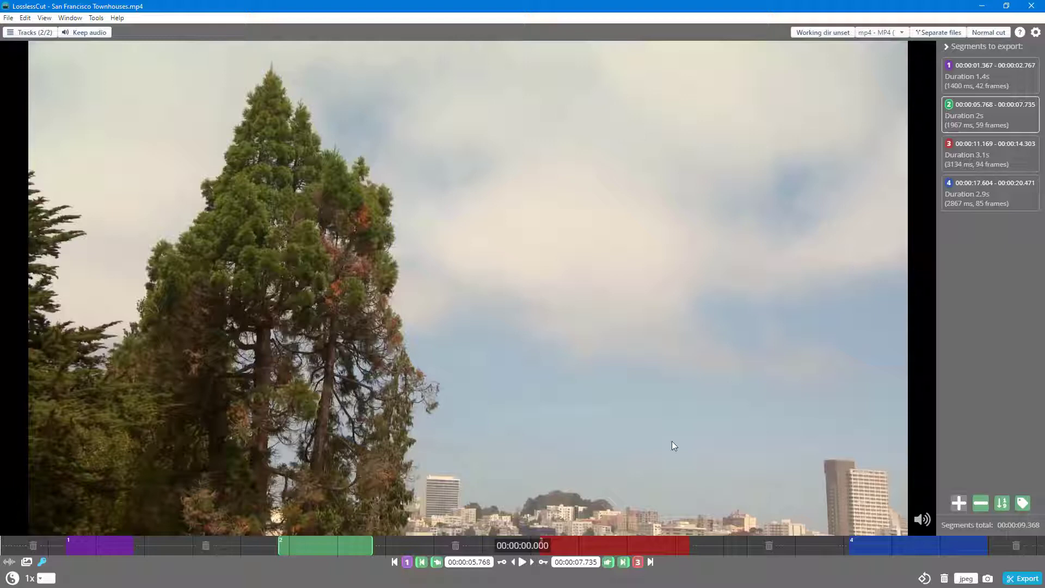
pyautogui.moveTo(584, 502)
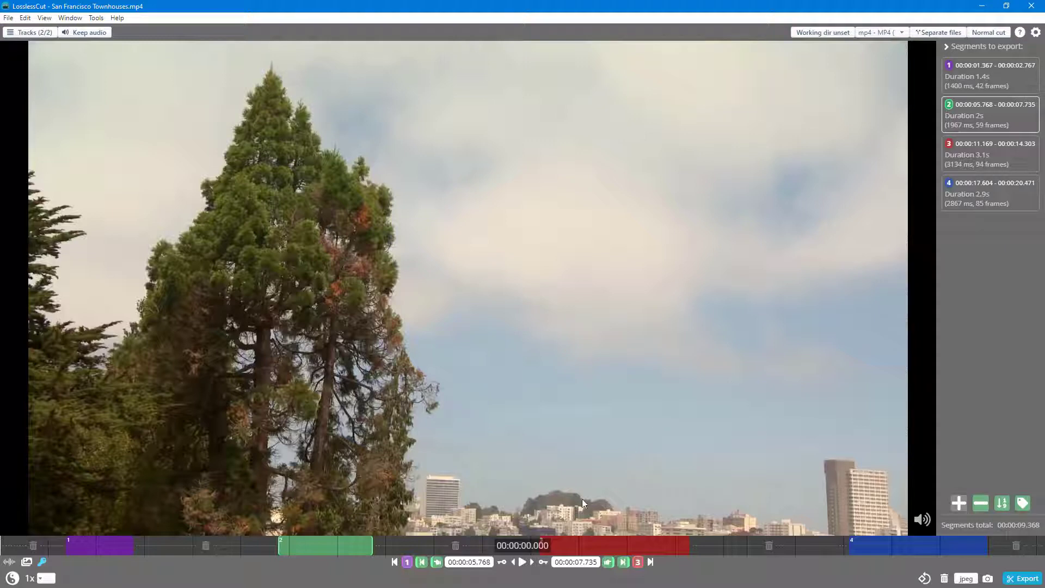
pyautogui.moveTo(421, 553)
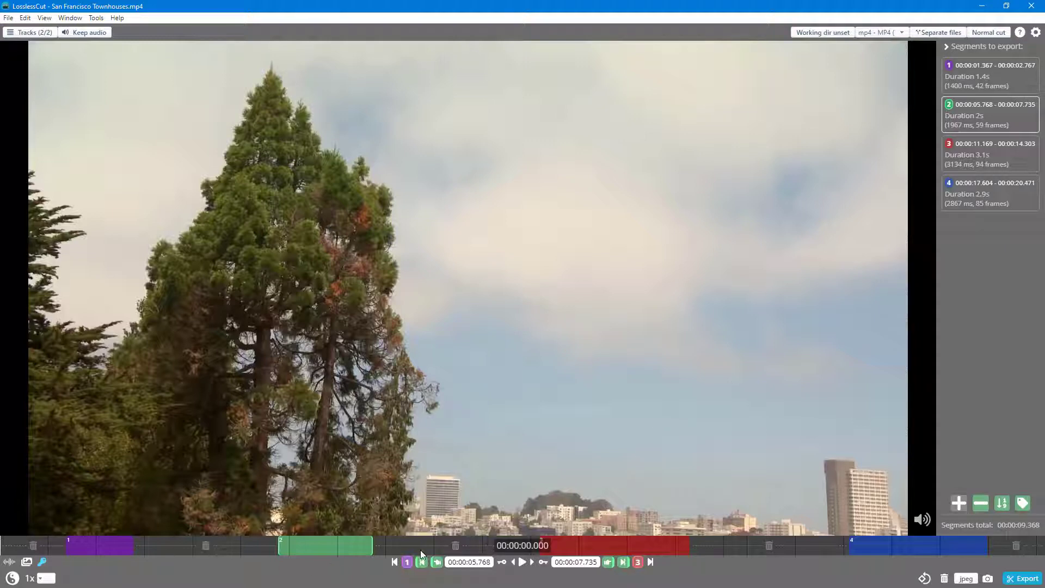
pyautogui.moveTo(740, 543)
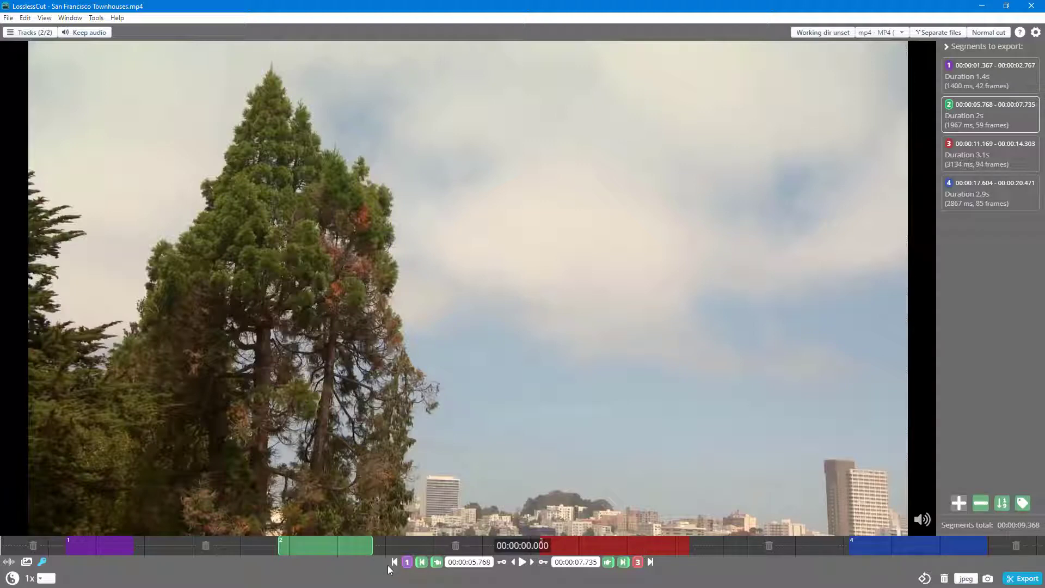
pyautogui.moveTo(392, 562)
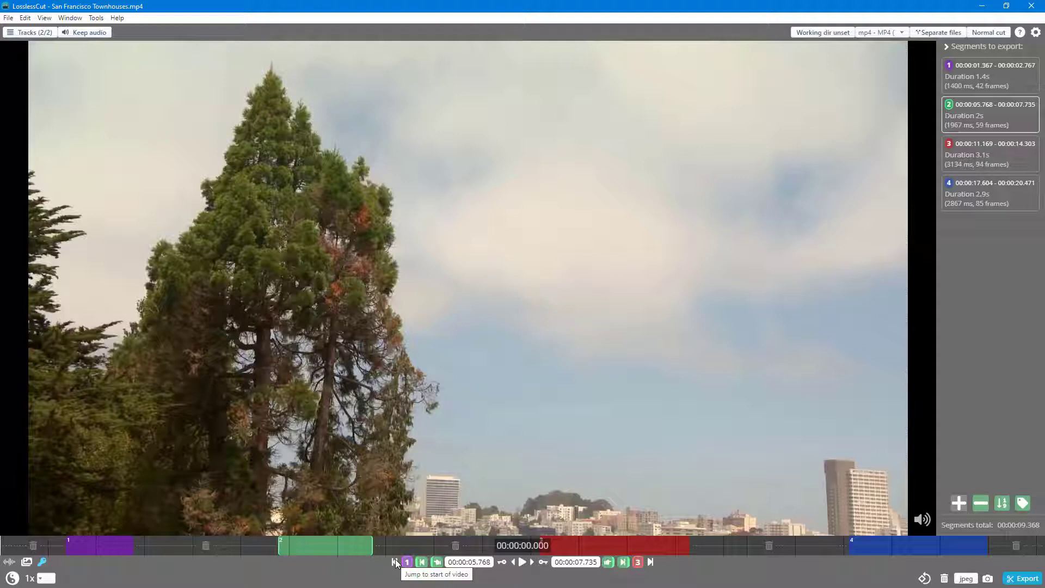
pyautogui.moveTo(391, 557)
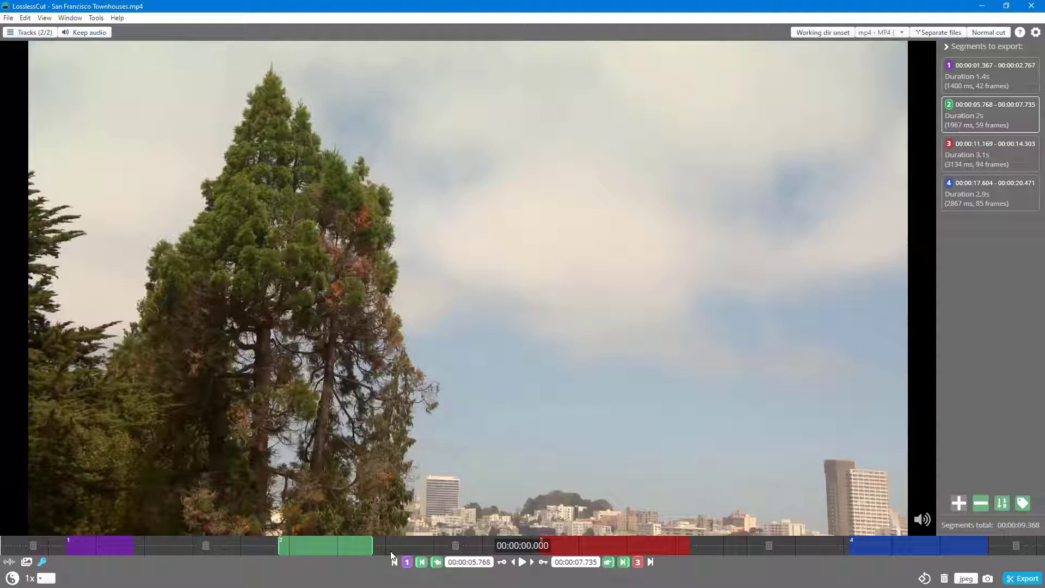
# Step: Jump playback to the start of the video, then to its end
pyautogui.click(441, 545)
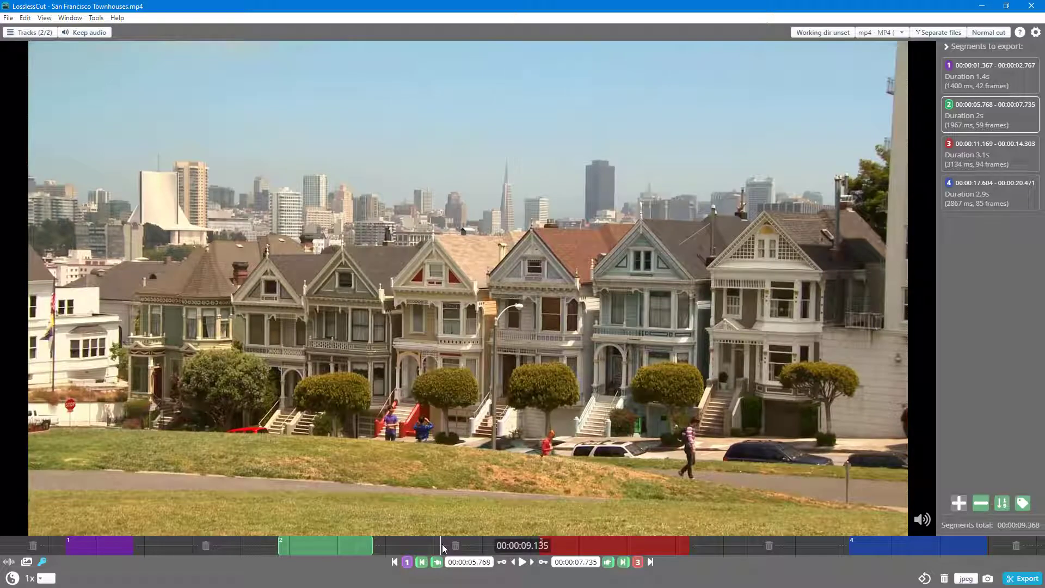
pyautogui.click(393, 561)
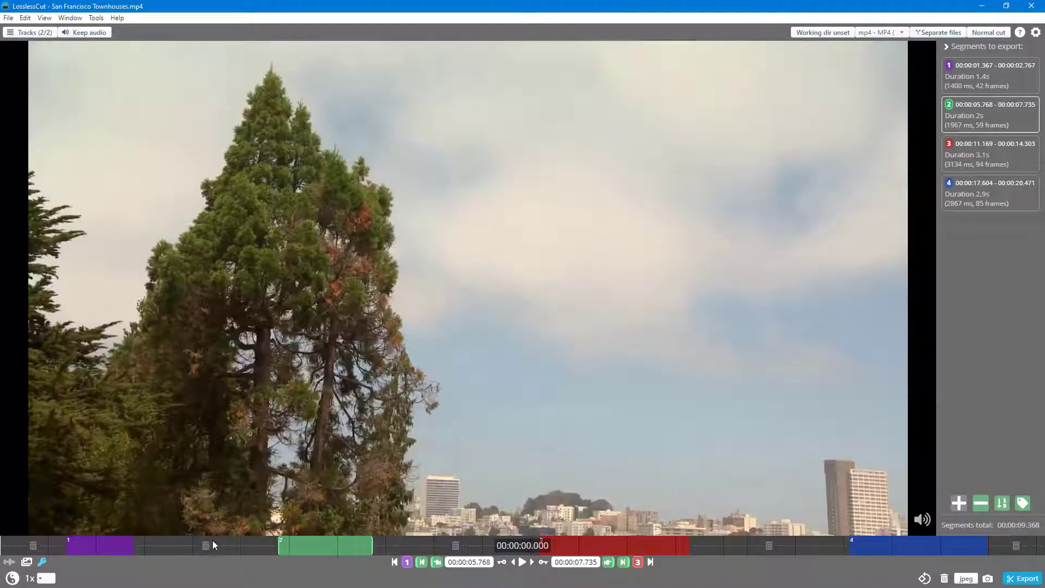
pyautogui.moveTo(649, 561)
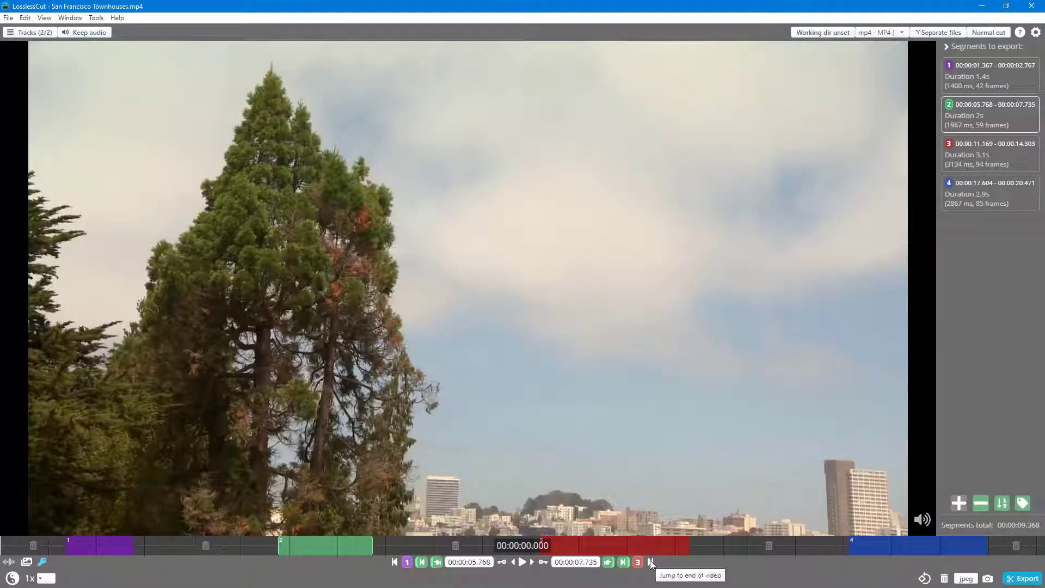
pyautogui.click(651, 561)
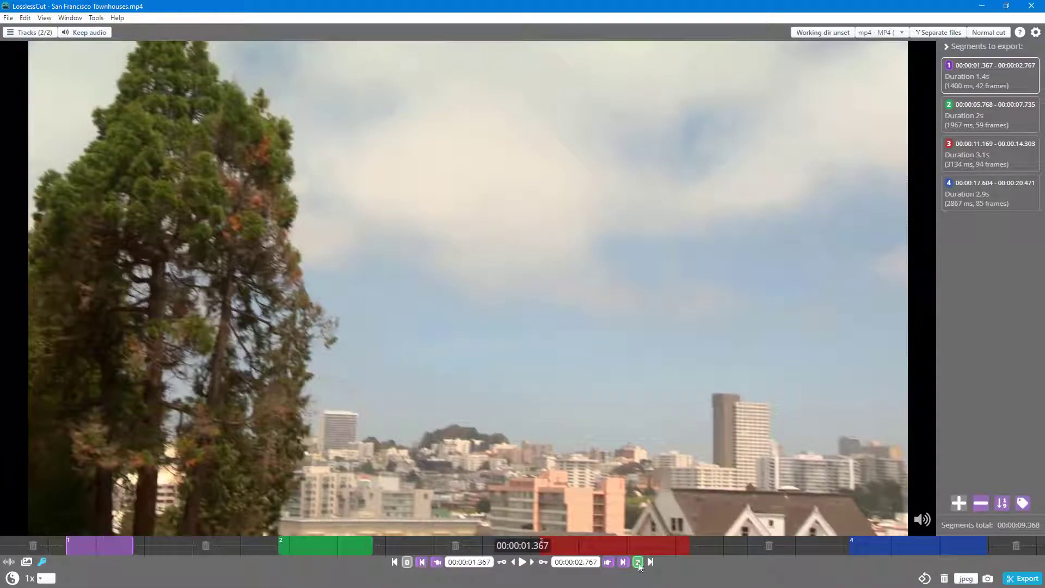
# Step: Jump to the first segment's end at 00:00:02.767, then select the next segment
pyautogui.click(621, 562)
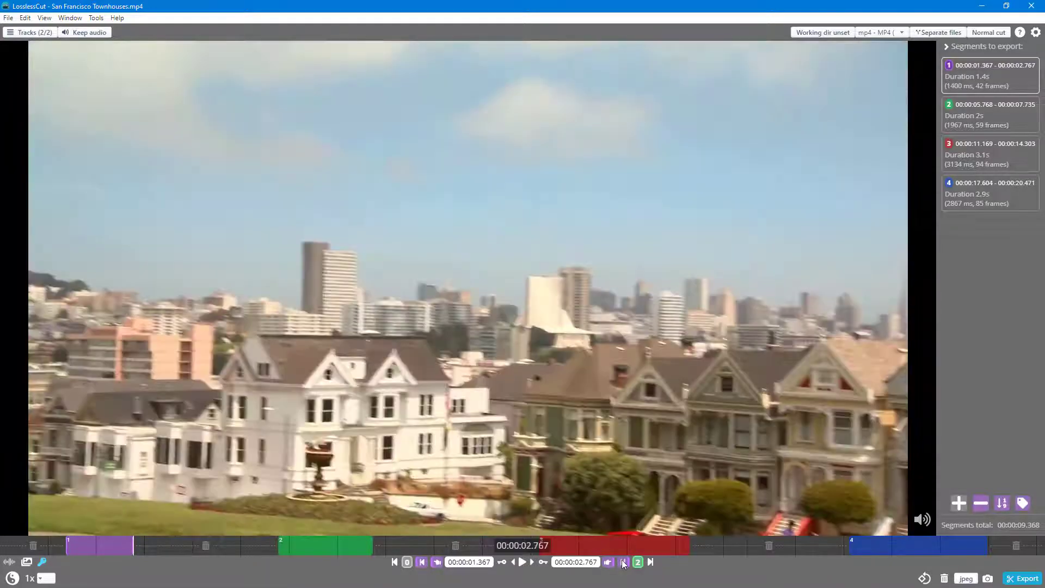
pyautogui.click(624, 561)
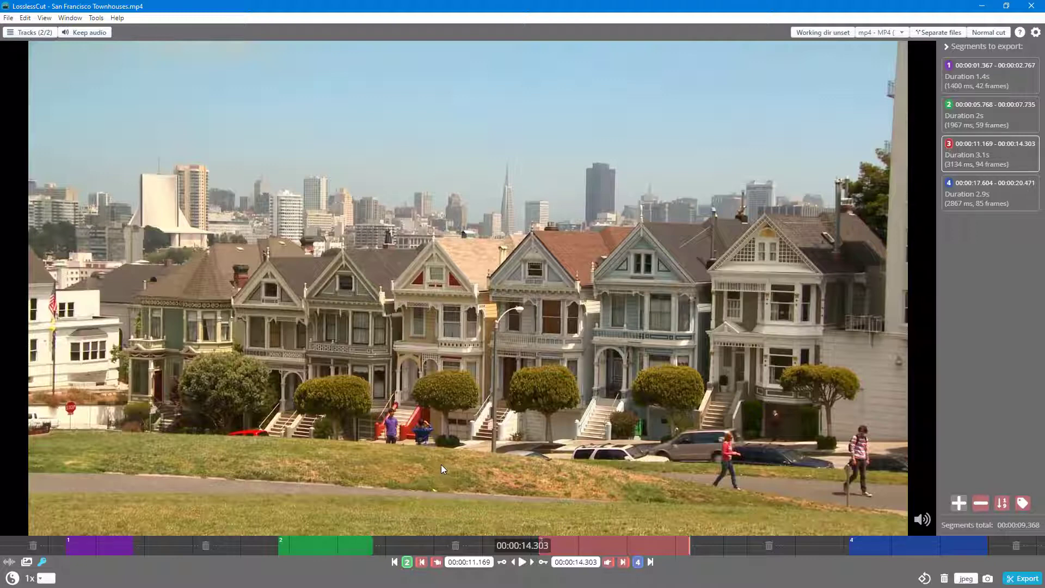
pyautogui.moveTo(109, 548)
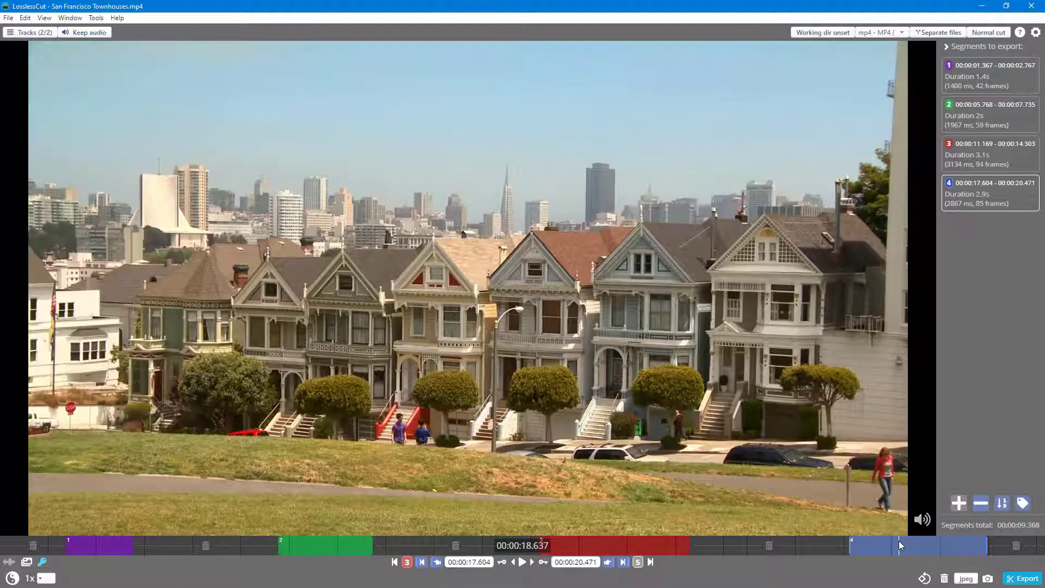
pyautogui.moveTo(401, 567)
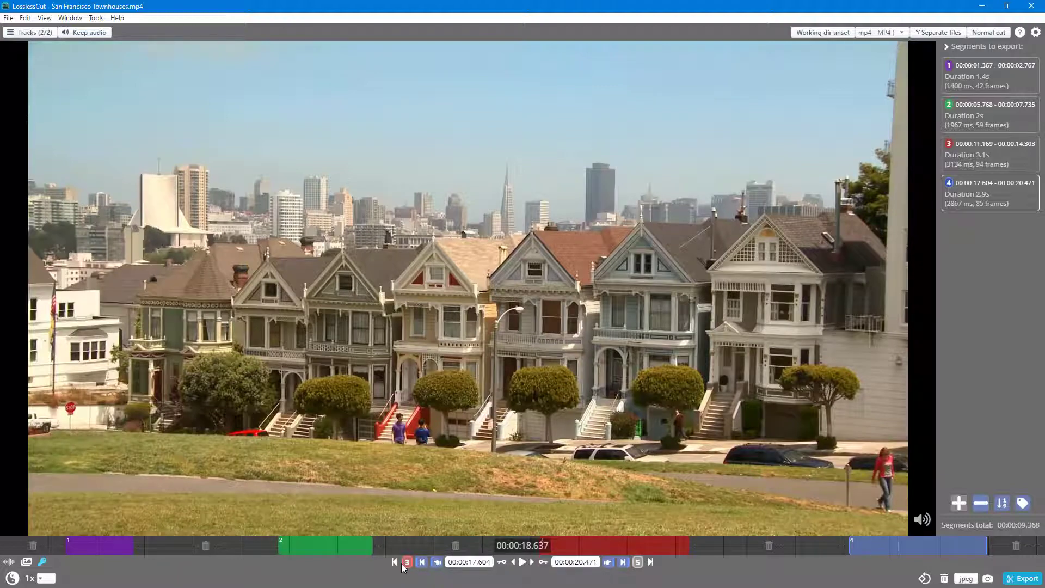
pyautogui.moveTo(900, 556)
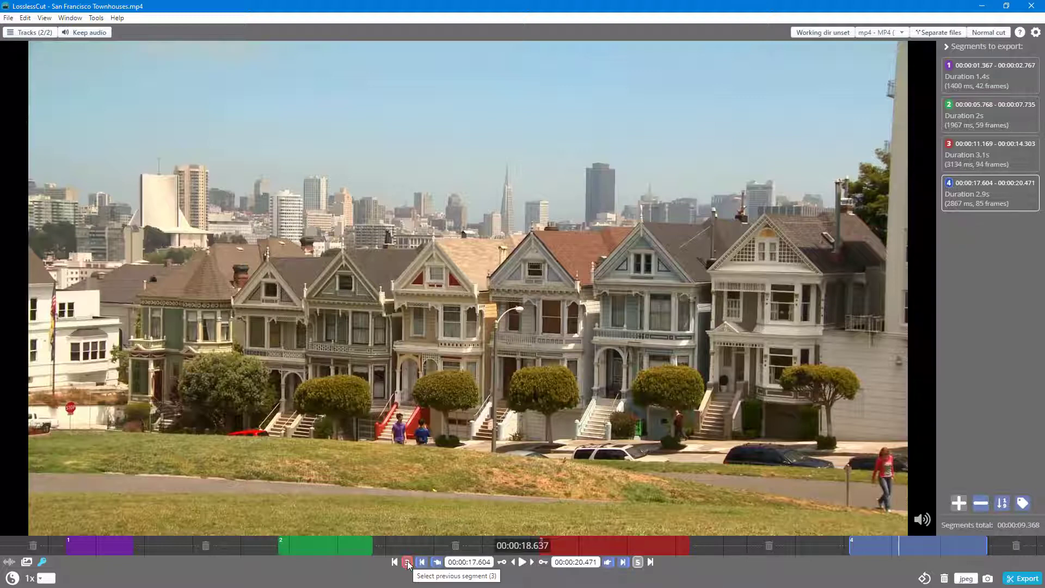
pyautogui.click(407, 562)
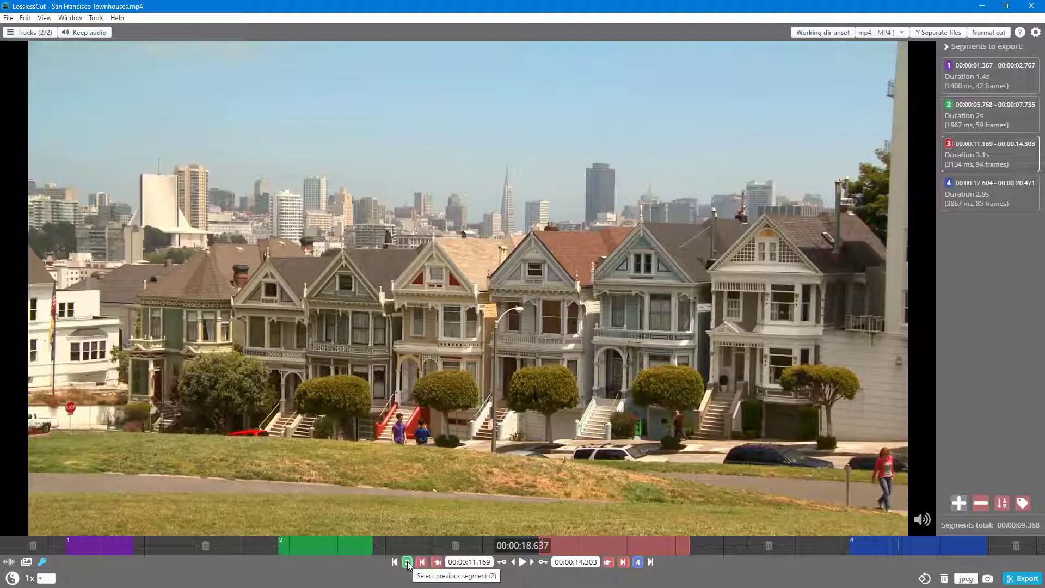
pyautogui.click(422, 561)
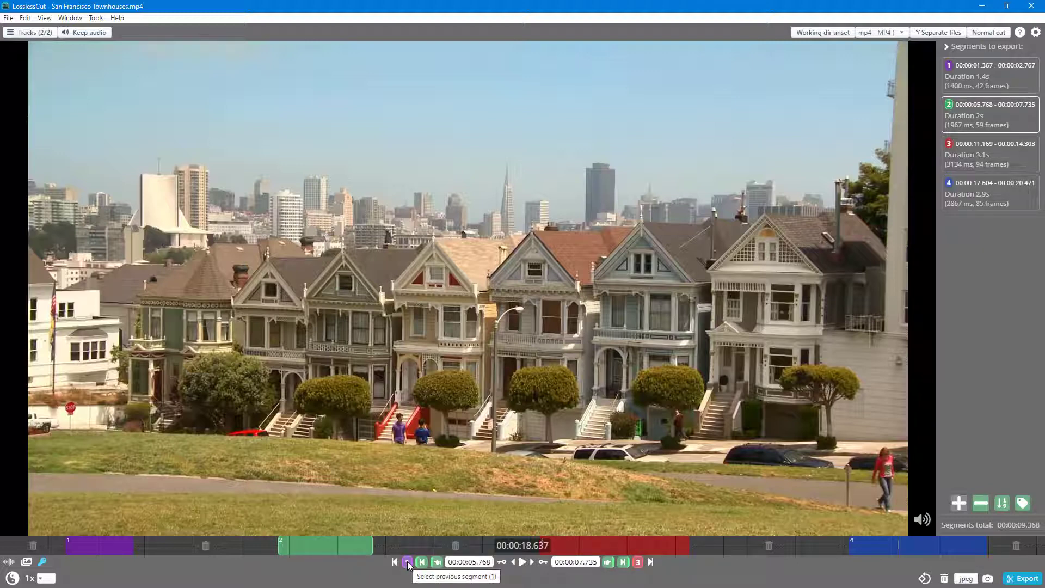
pyautogui.click(406, 561)
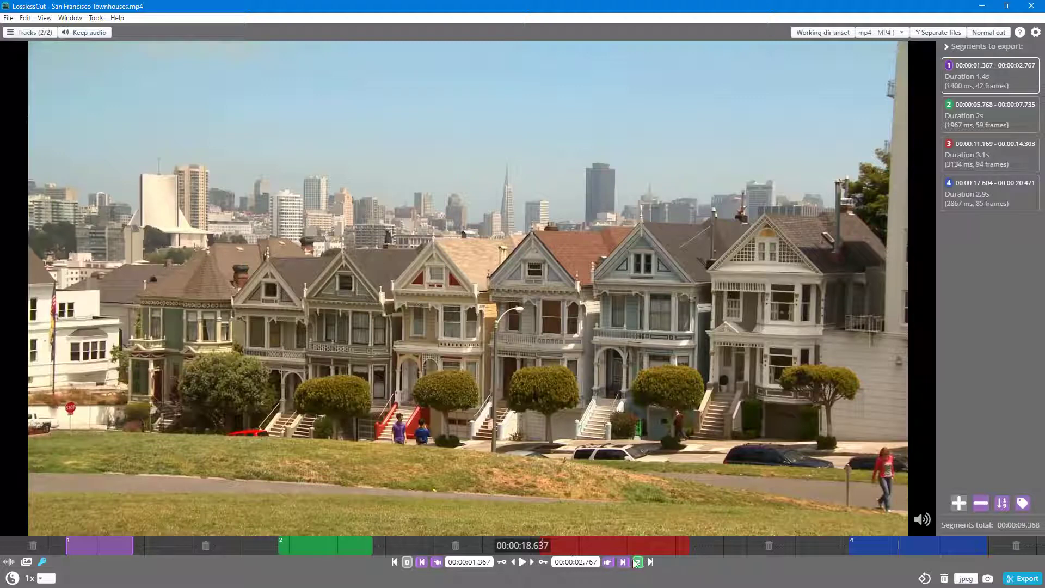
pyautogui.click(637, 561)
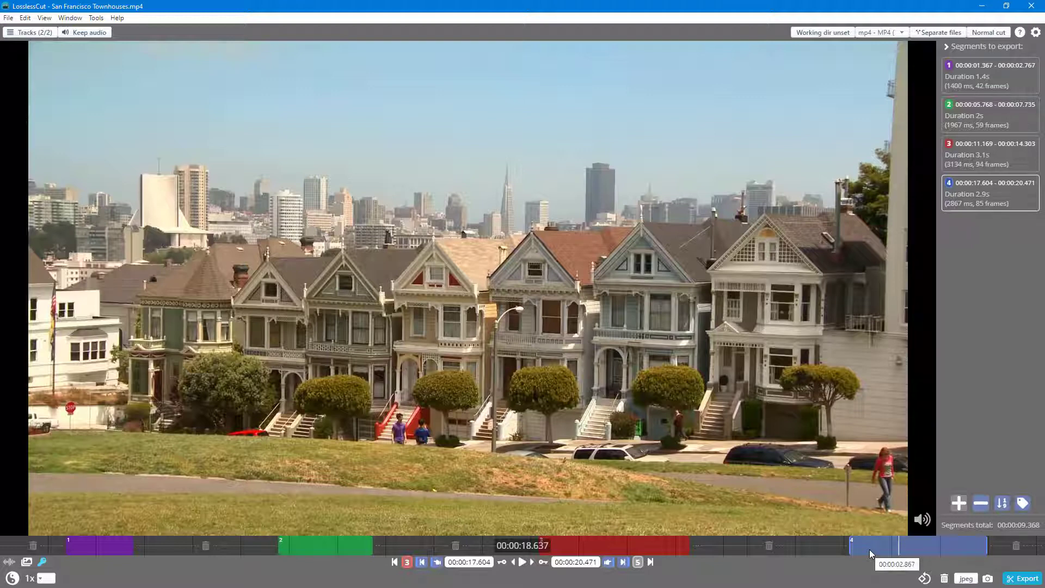
pyautogui.moveTo(870, 552)
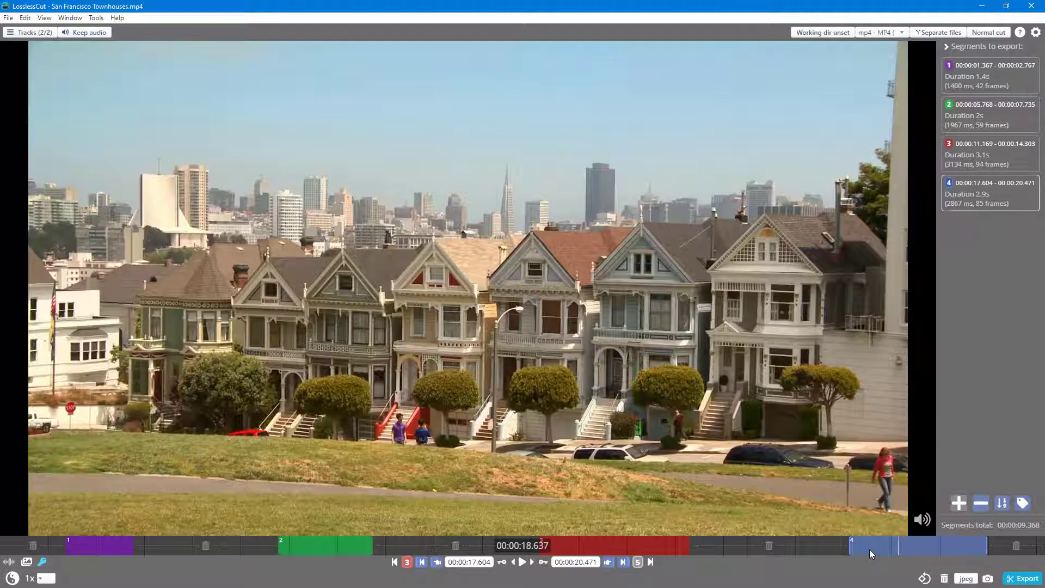
# Step: Delete the fourth, blue segment and reveal the Edit menu's Undo command
pyautogui.click(979, 502)
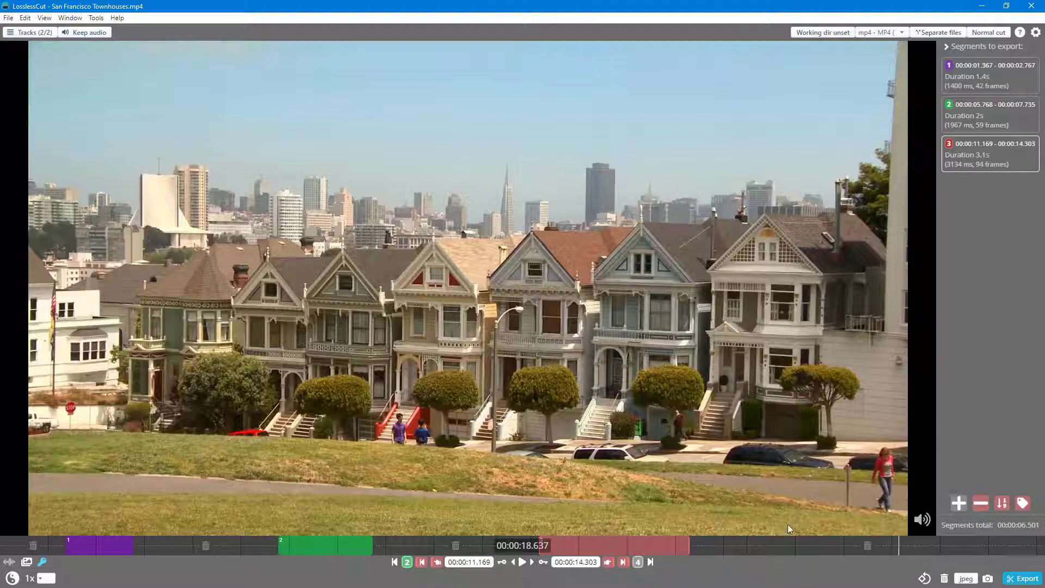
pyautogui.click(25, 17)
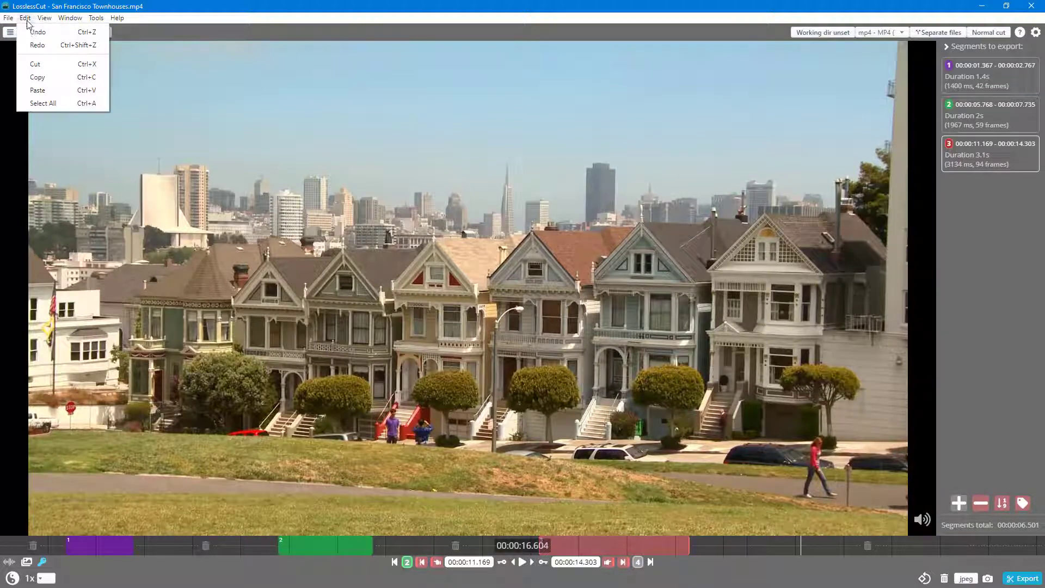